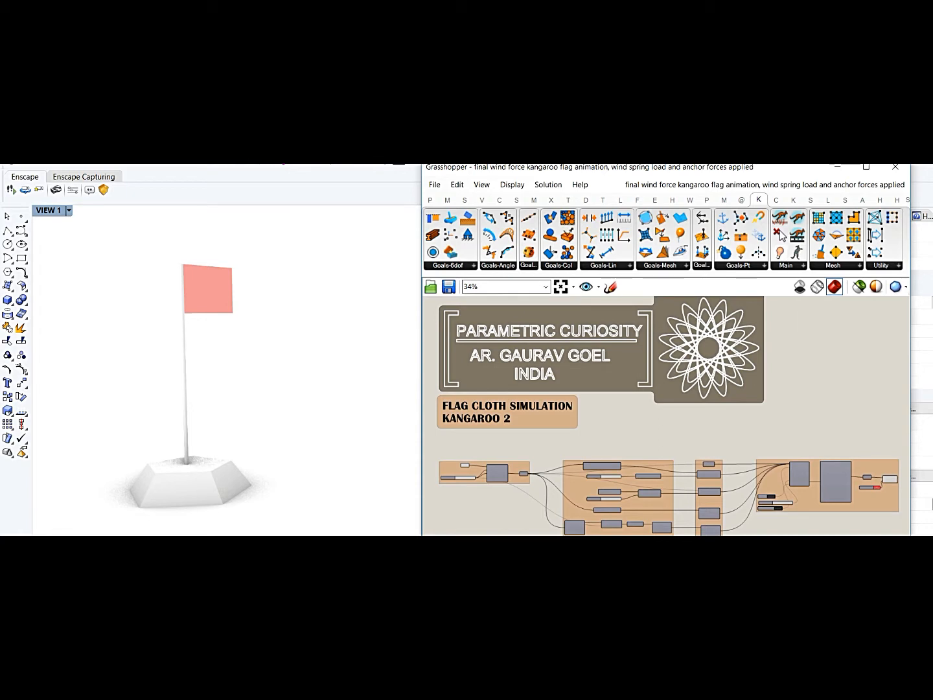
- Zoom the canvas to the Kangaroo solver and select the Spring goal to trace its connection into it
{"action": "scroll", "scroll_direction": "down", "scroll_amount": 3}
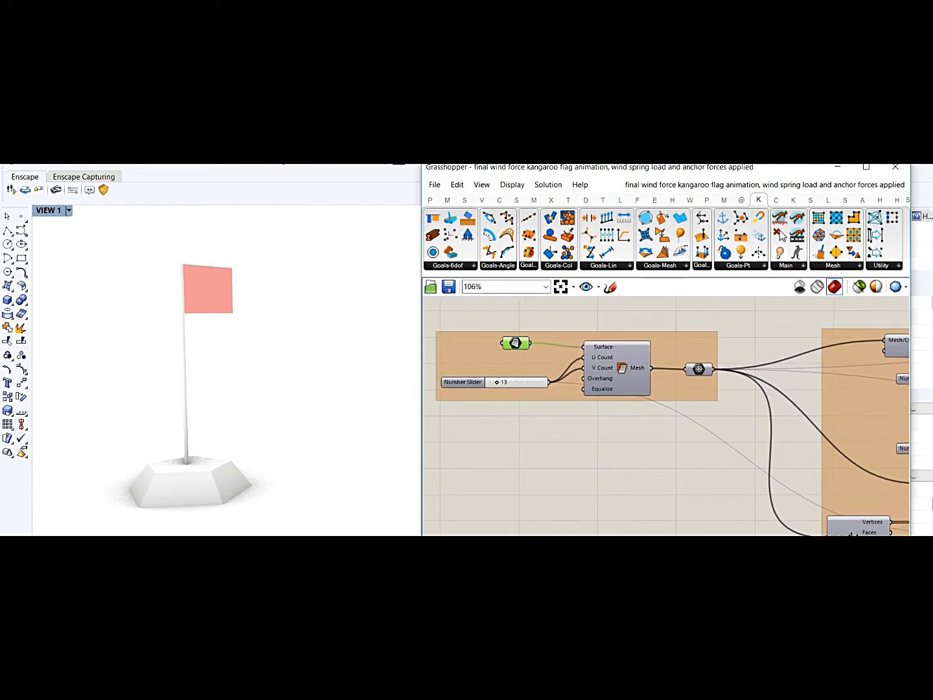
{"action": "scroll", "scroll_direction": "down", "scroll_amount": 3}
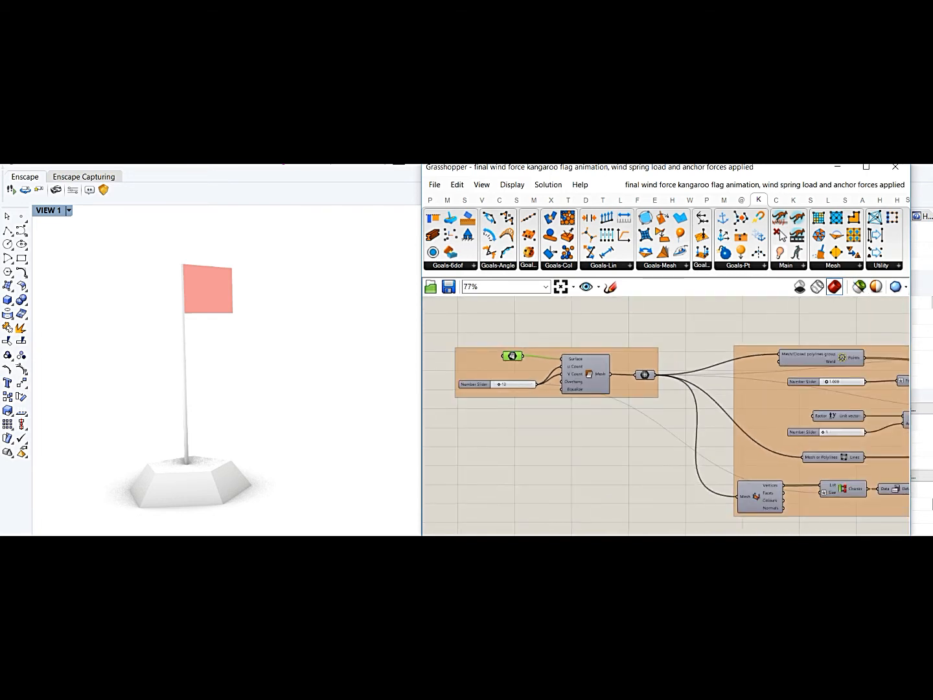
{"action": "scroll", "scroll_direction": "down", "scroll_amount": 3}
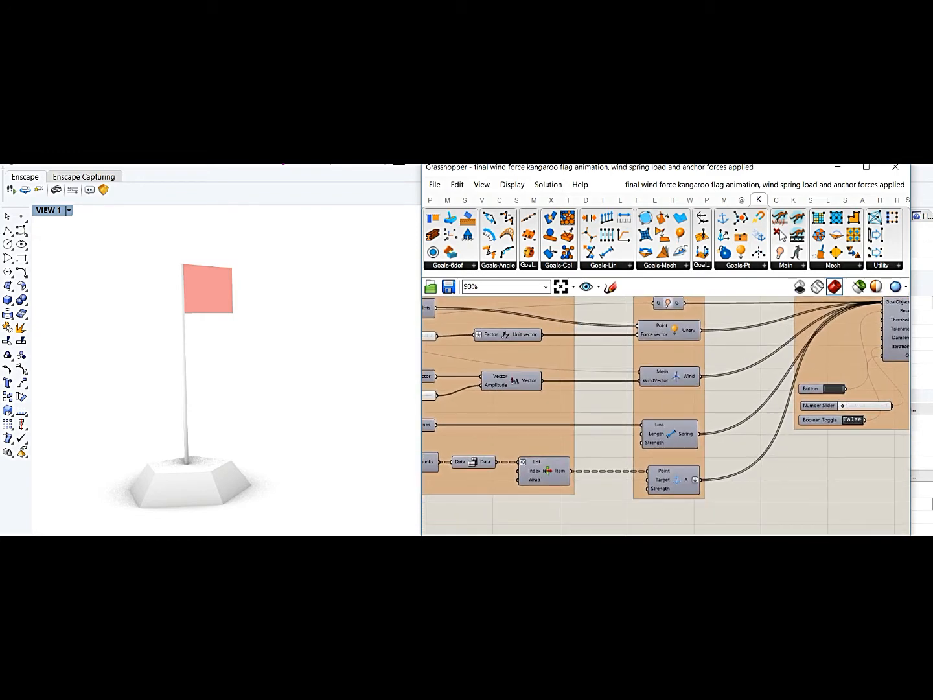
{"action": "left_click", "coordinate": [669, 329]}
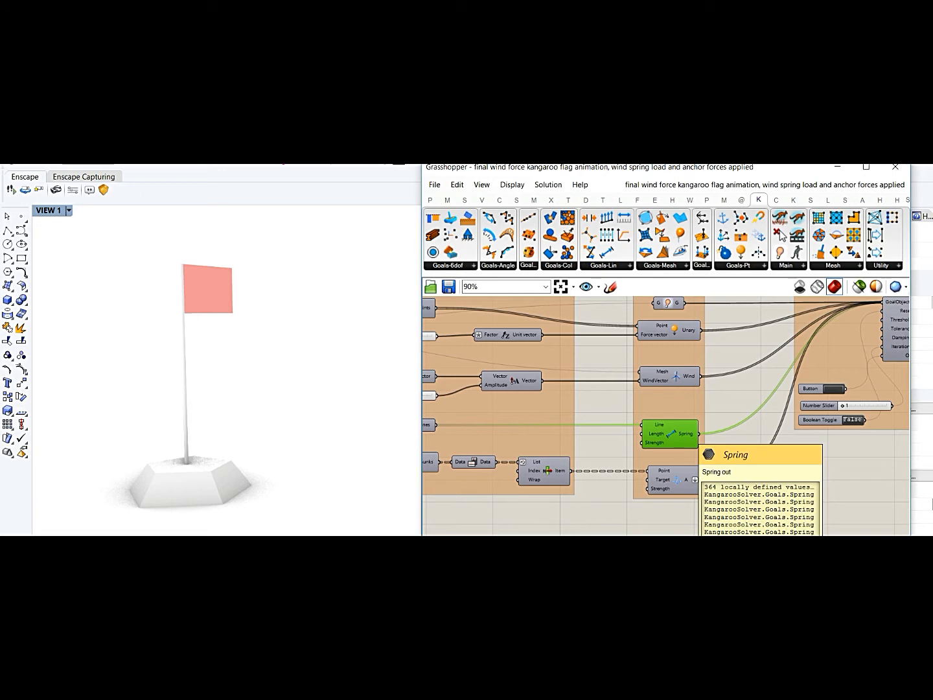
{"action": "mouse_move", "coordinate": [667, 479]}
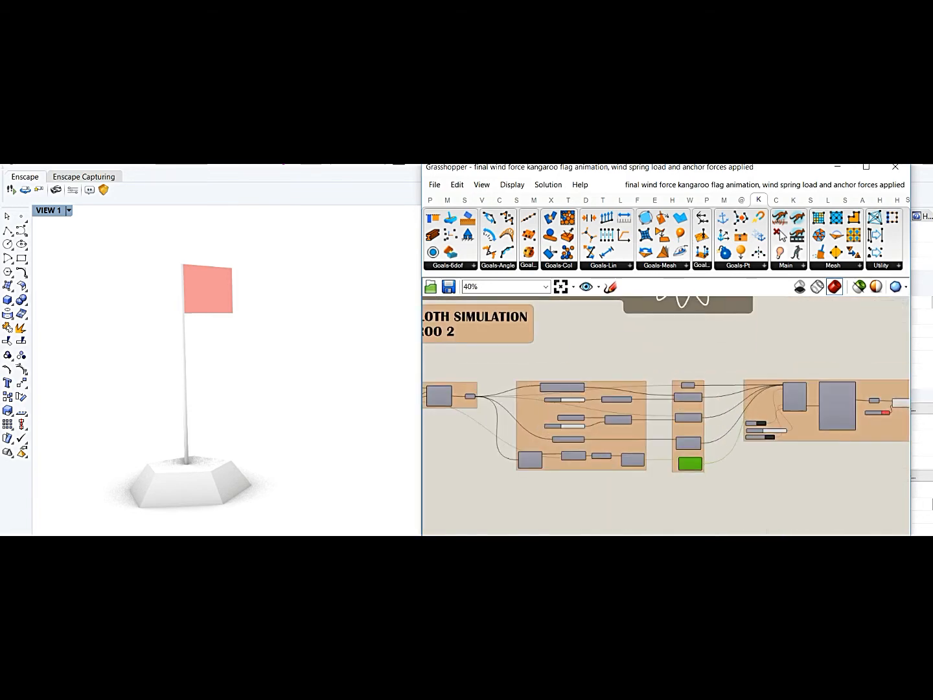
{"action": "scroll", "scroll_direction": "up", "scroll_amount": 3}
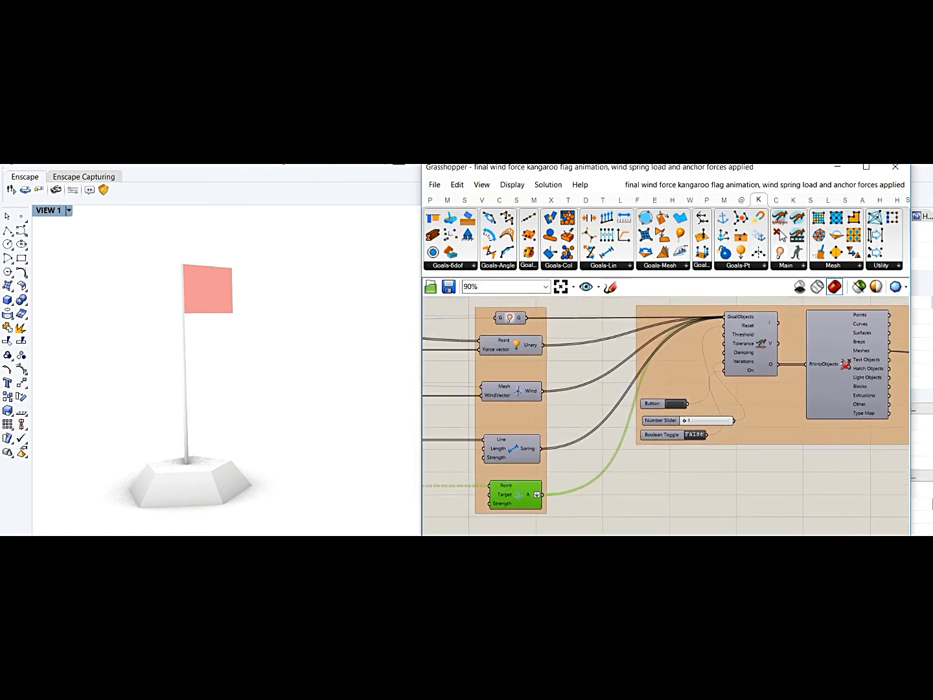
{"action": "mouse_move", "coordinate": [660, 435]}
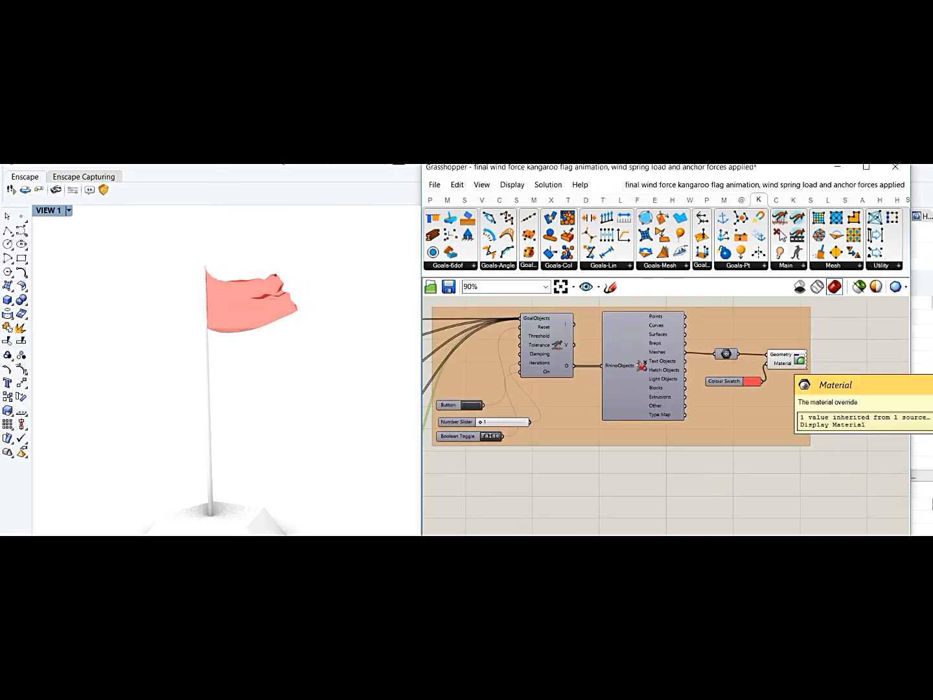
{"action": "right_click", "coordinate": [726, 352]}
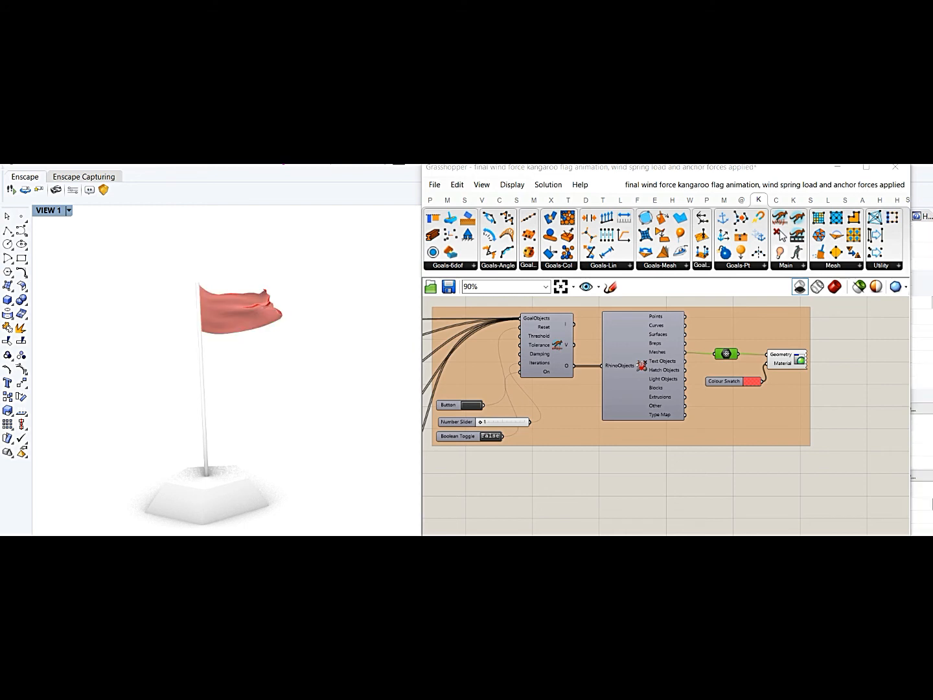
{"action": "left_click", "coordinate": [491, 435]}
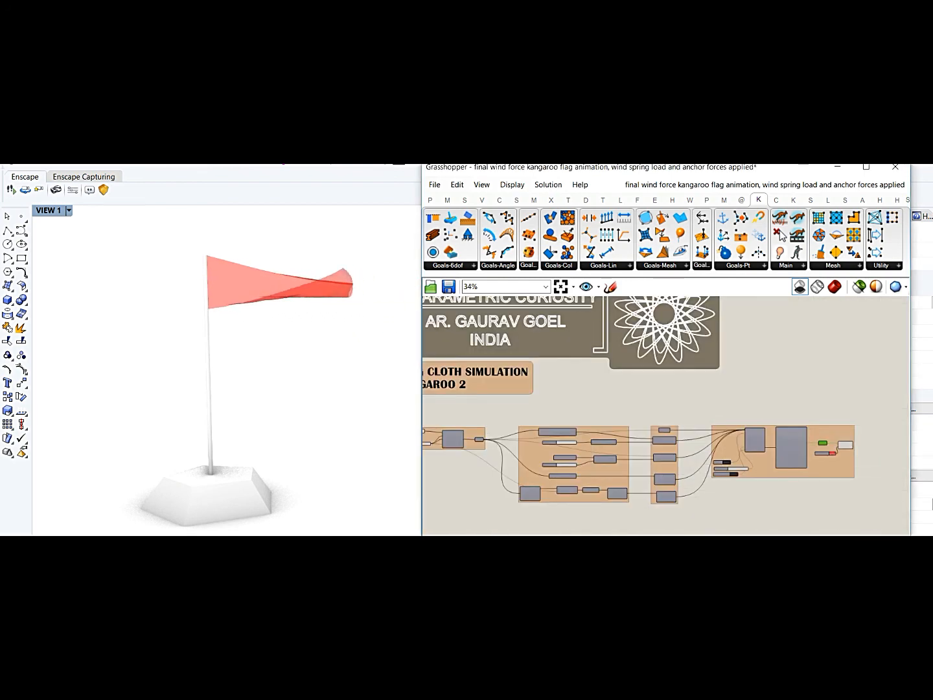
{"action": "scroll", "scroll_direction": "up", "scroll_amount": 3}
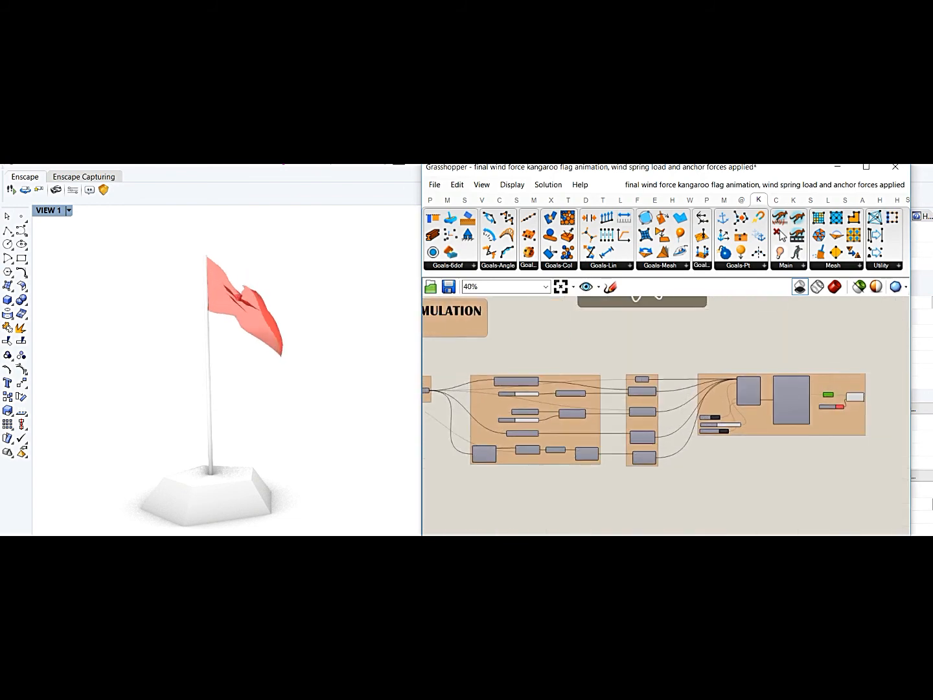
{"action": "scroll", "scroll_direction": "up", "scroll_amount": 3}
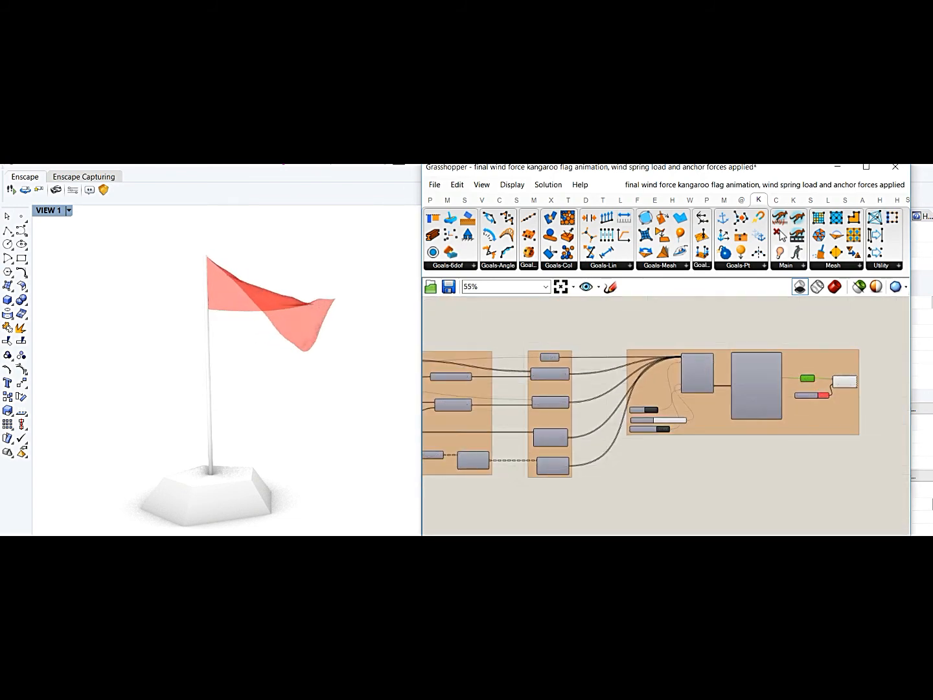
{"action": "scroll", "scroll_direction": "down", "scroll_amount": 3}
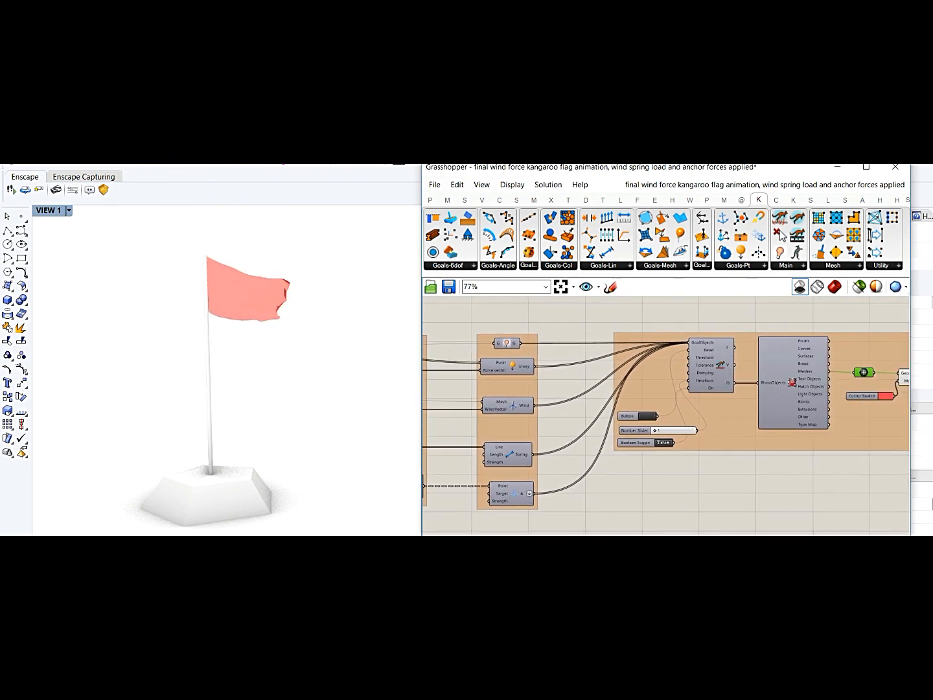
{"action": "scroll", "scroll_direction": "down", "scroll_amount": 3}
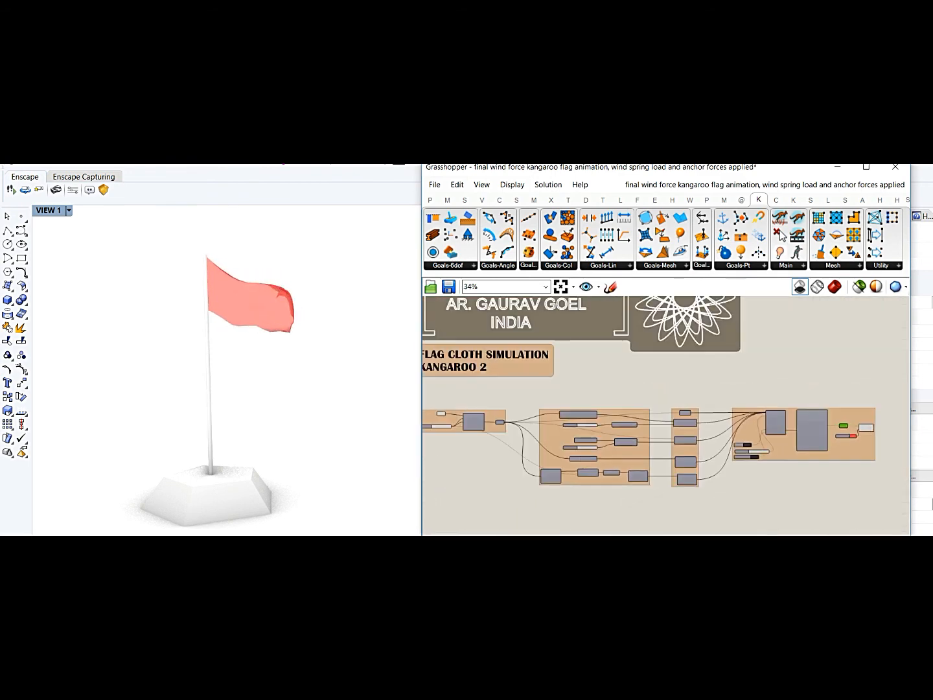